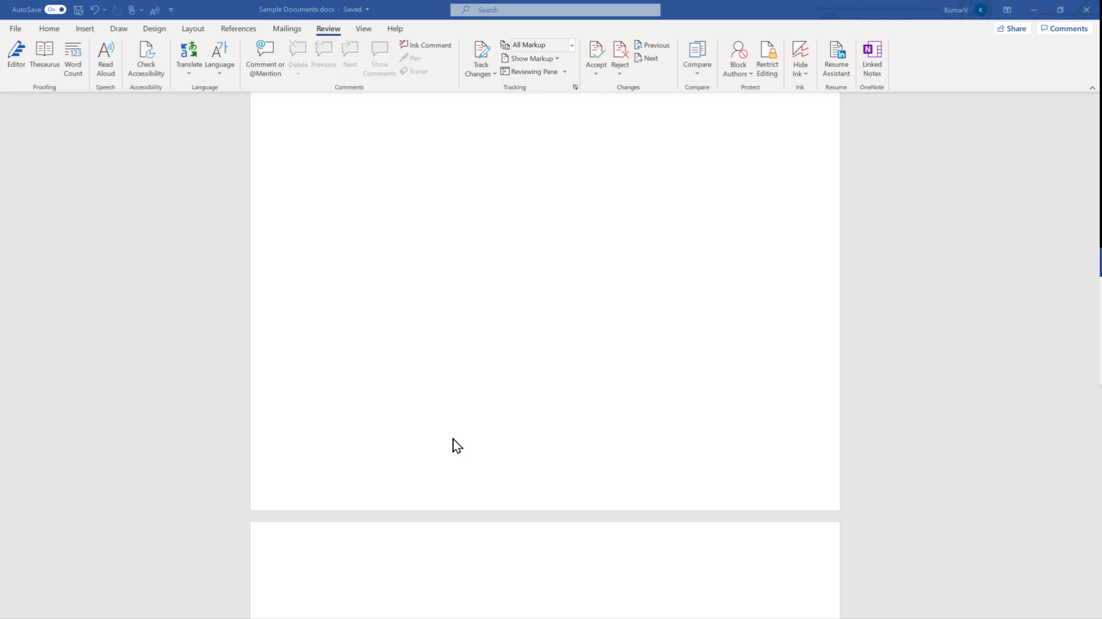
mouse_move(490, 427)
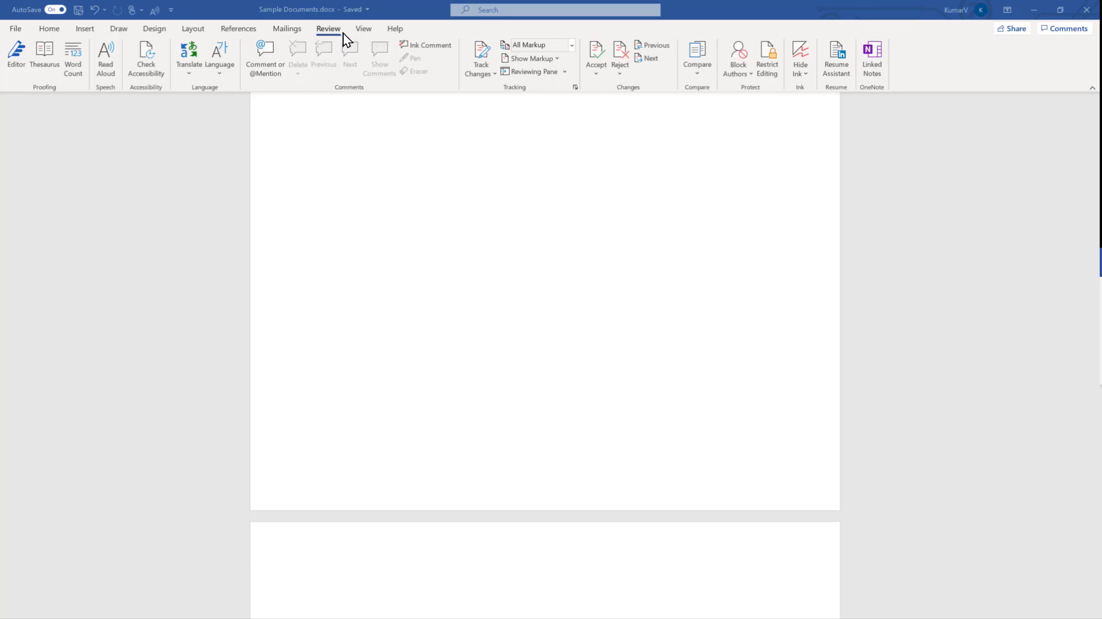
mouse_move(496, 84)
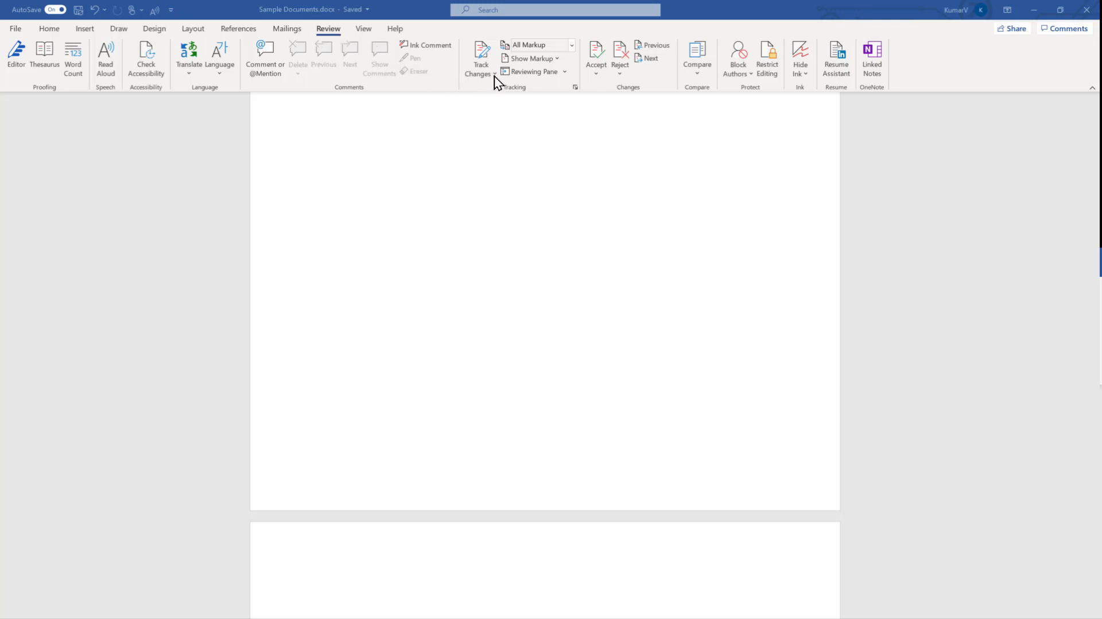
Expand the Track Changes dropdown to reveal the Lock Tracking option
click(479, 69)
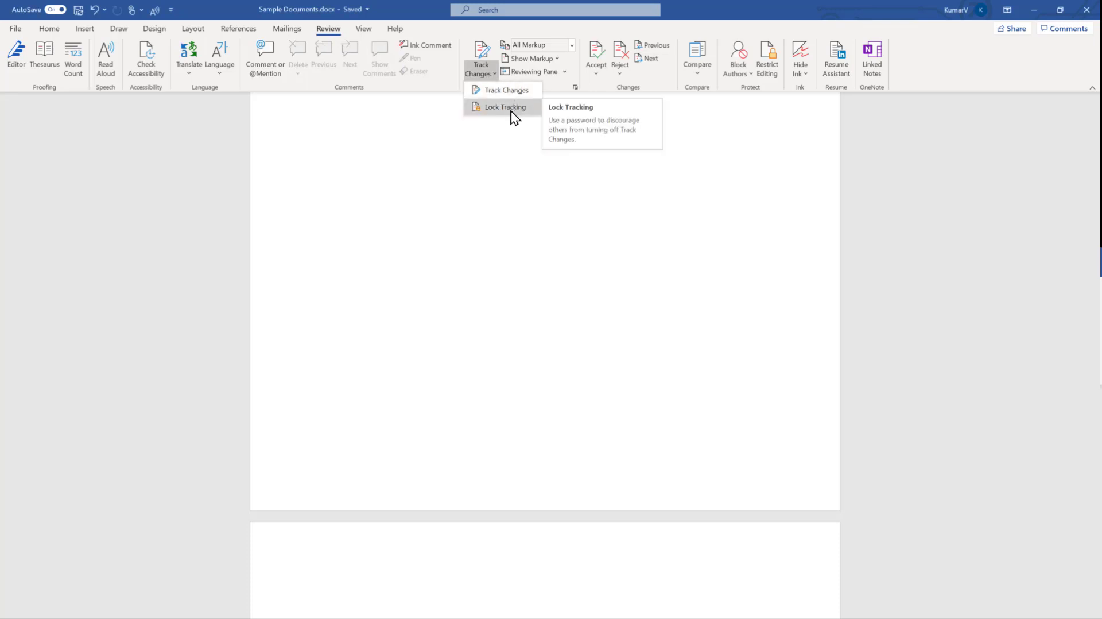
Lock tracking with a password entered and confirmed in the Lock Tracking dialog
click(505, 106)
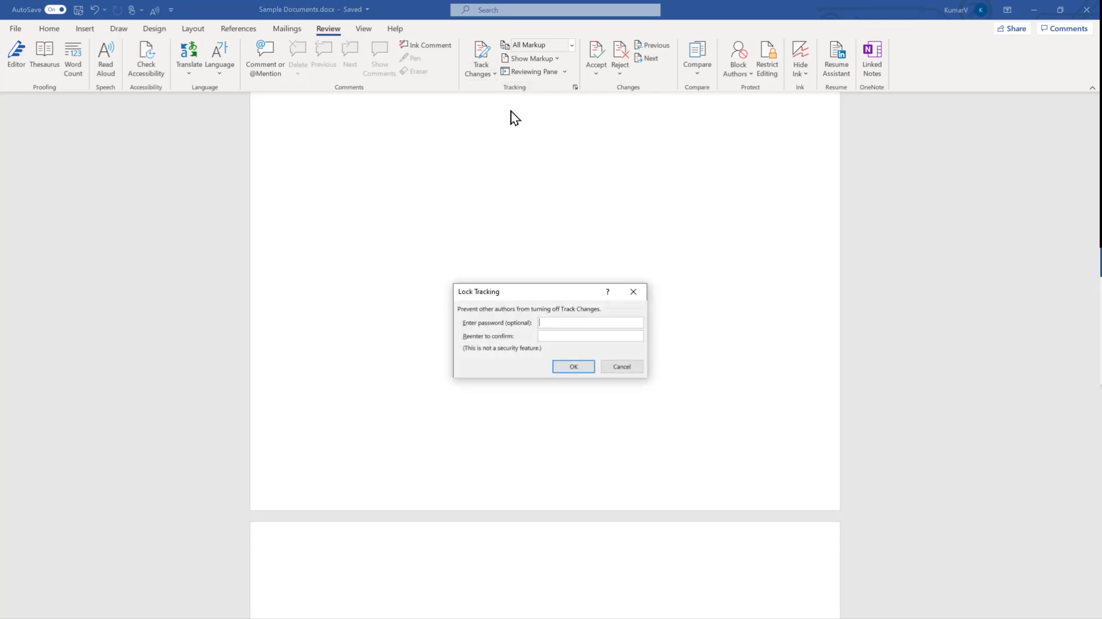
text(**)
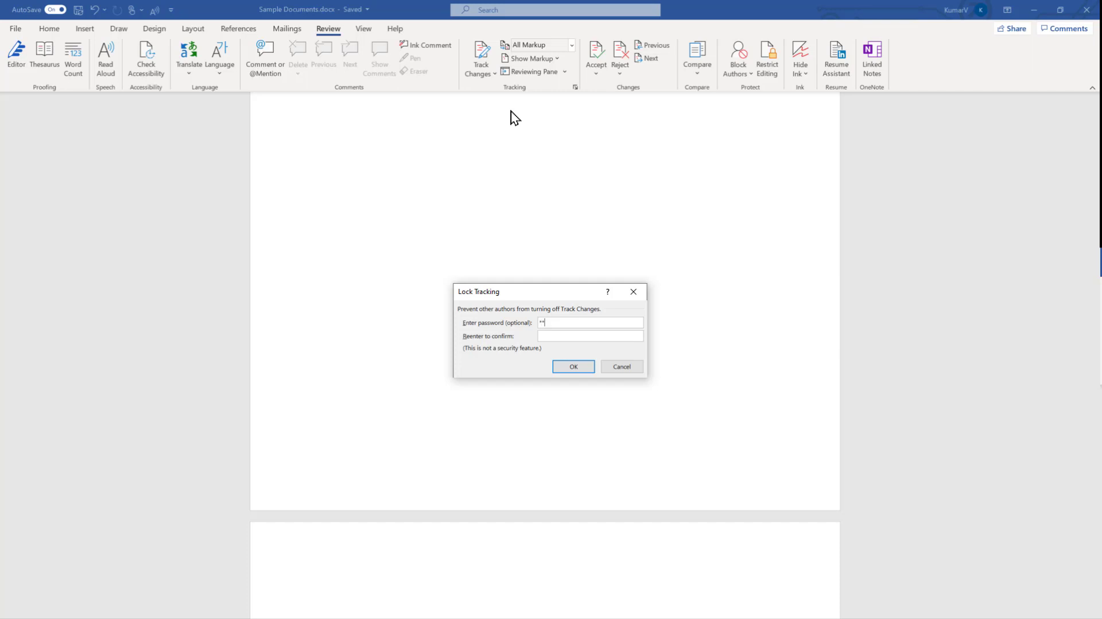
text(**)
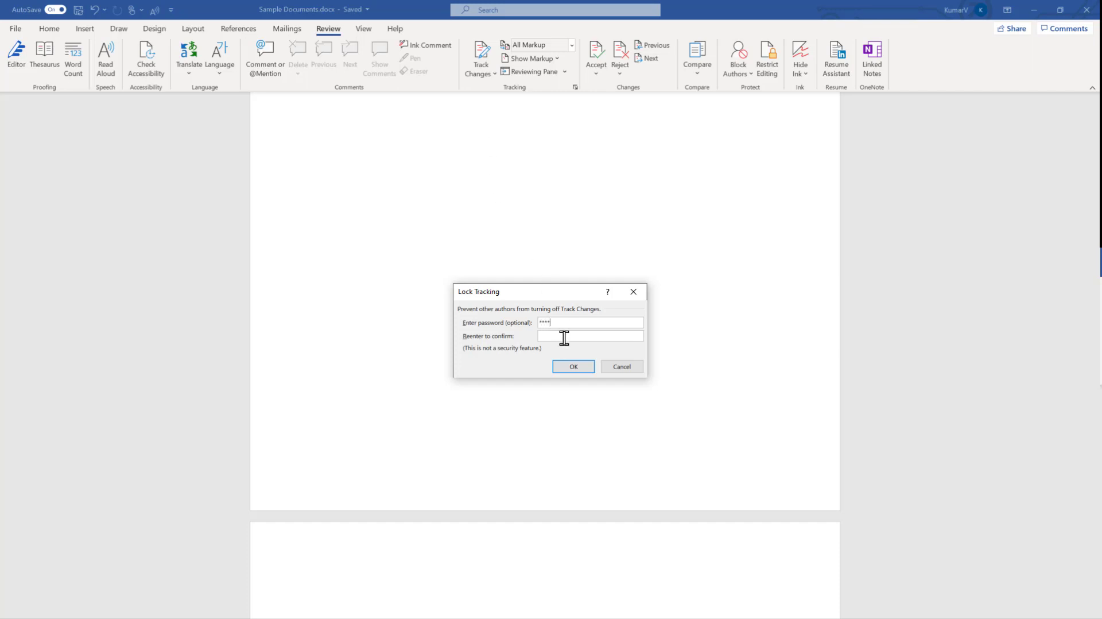
text(***)
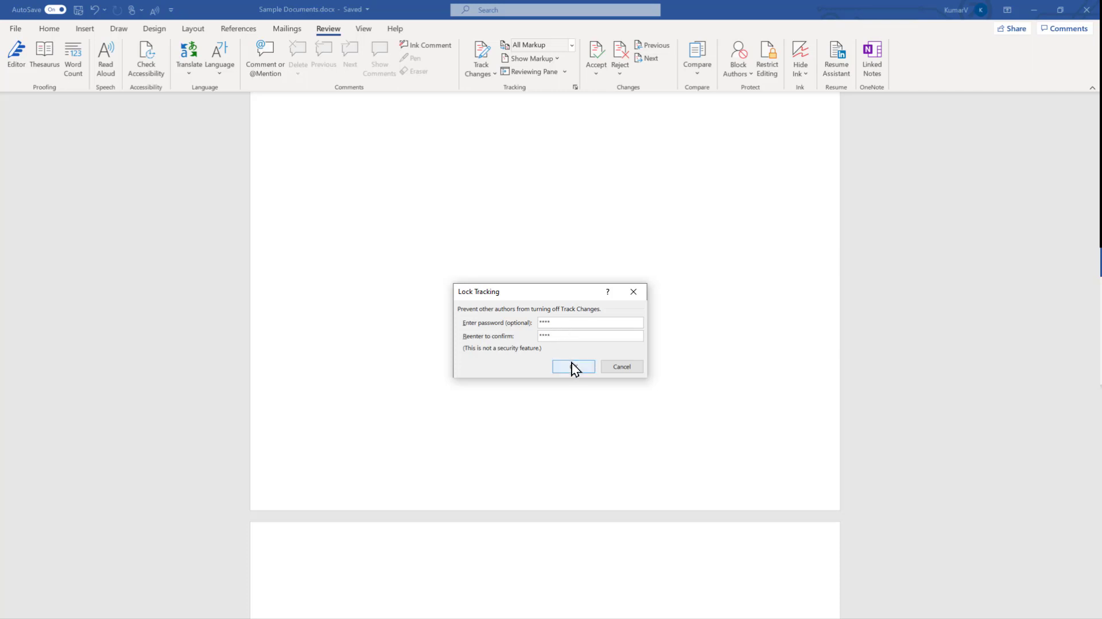
click(573, 367)
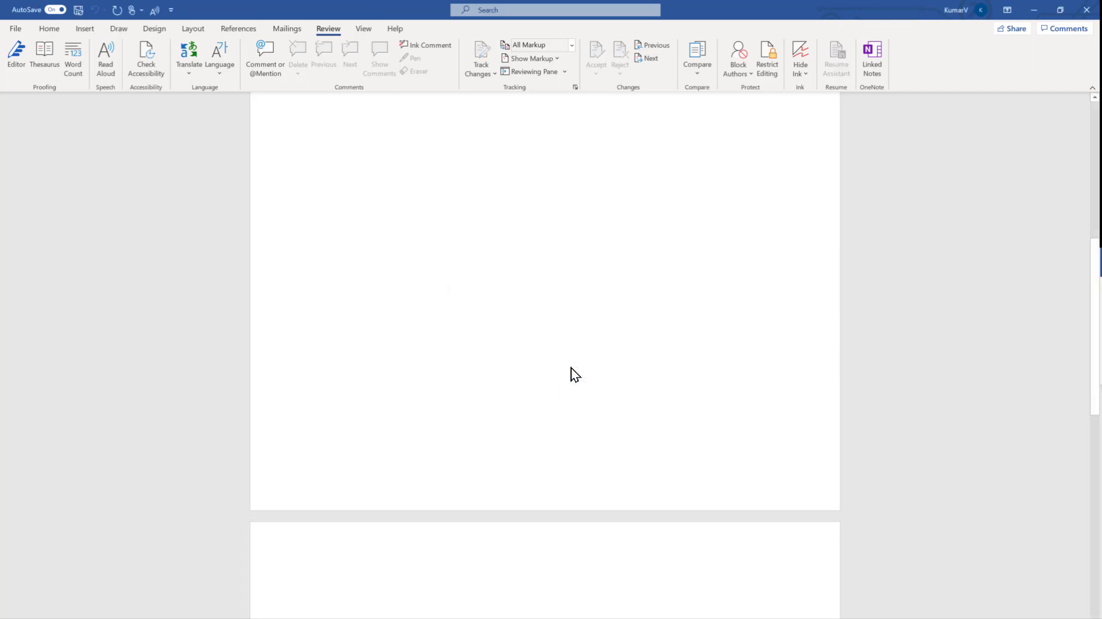
click(481, 58)
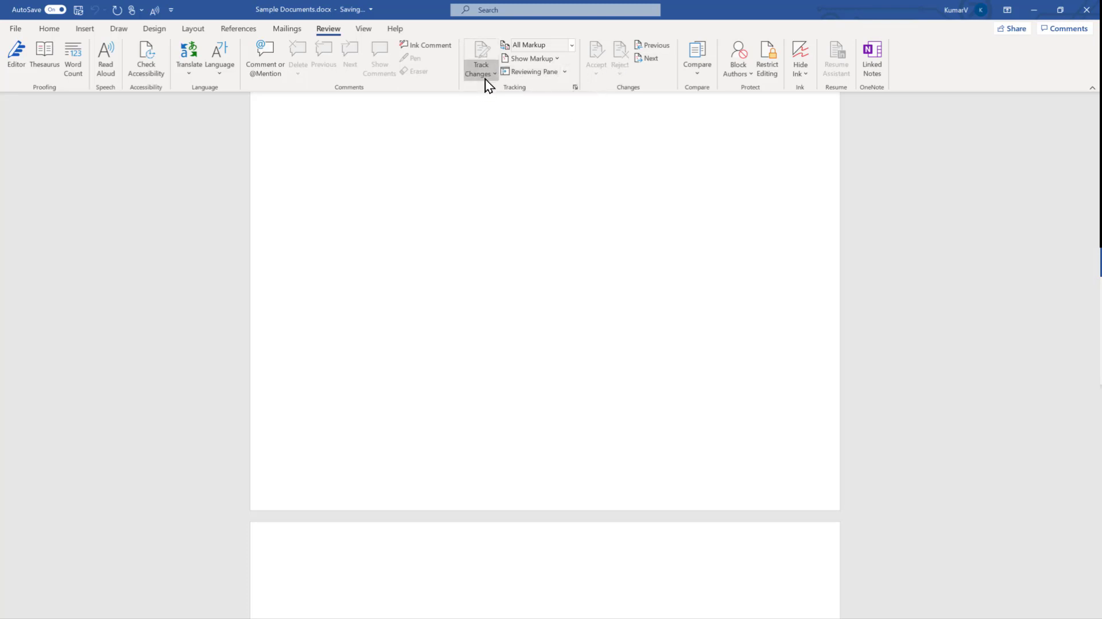
mouse_move(481, 56)
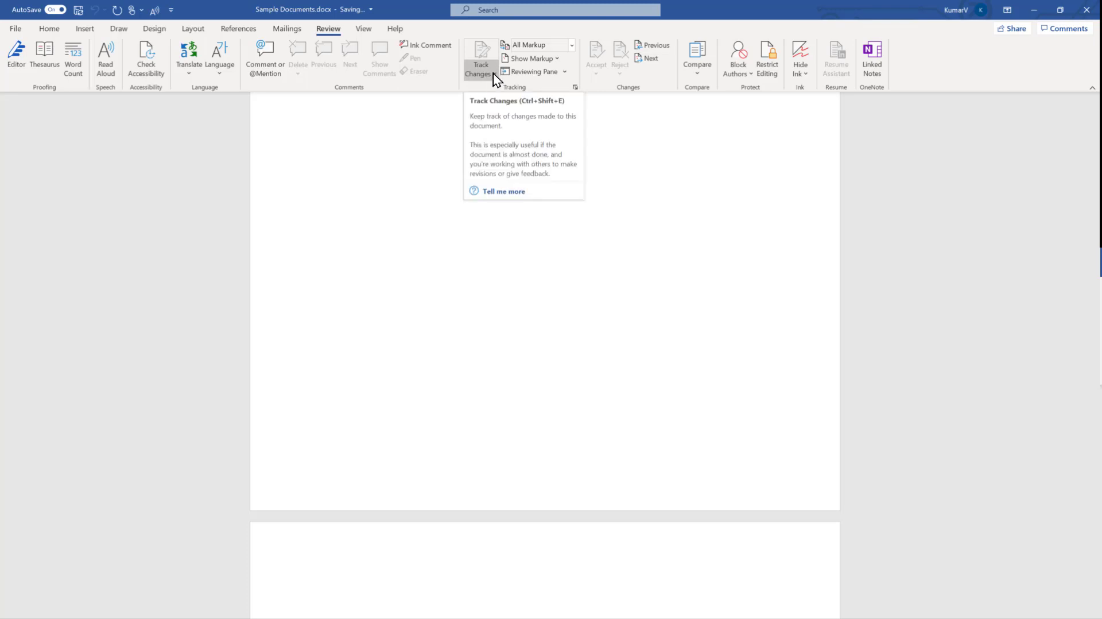
mouse_move(473, 38)
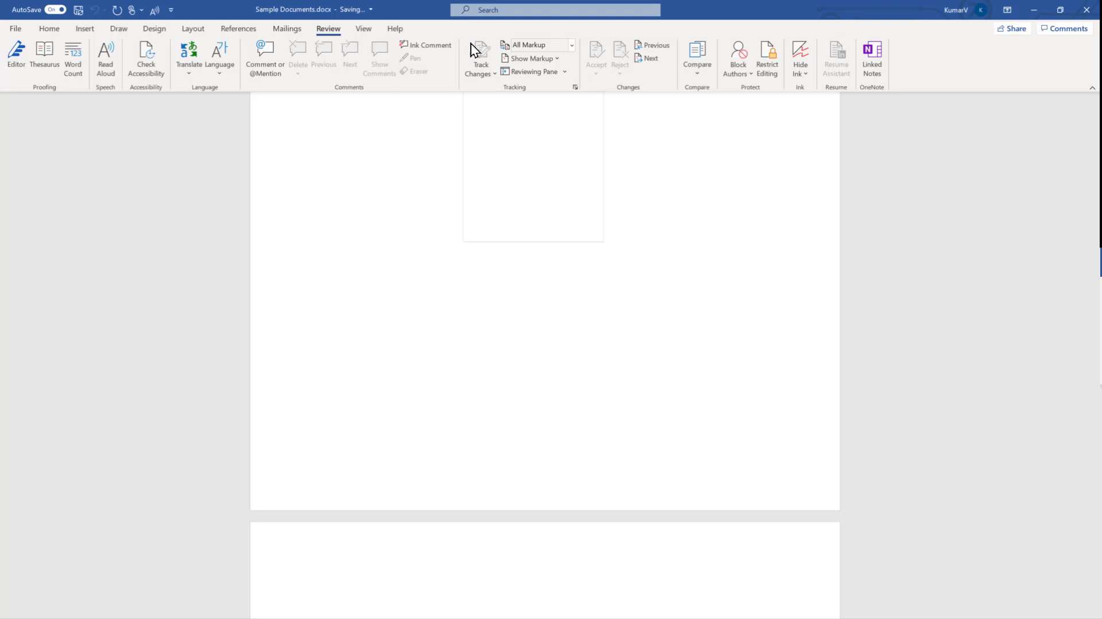
mouse_move(481, 57)
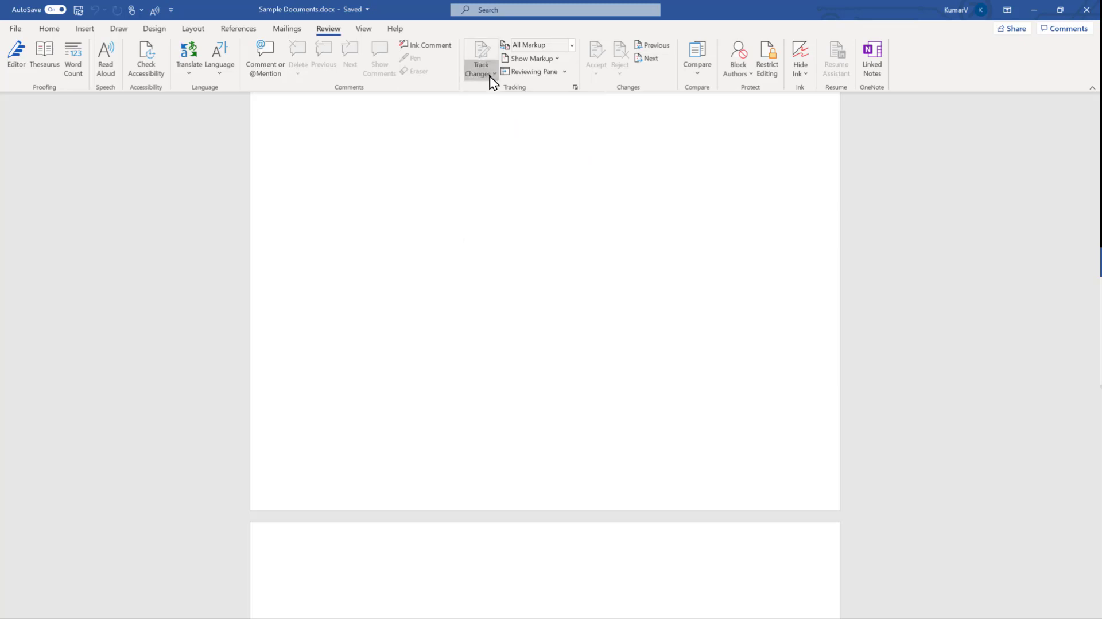
mouse_move(480, 60)
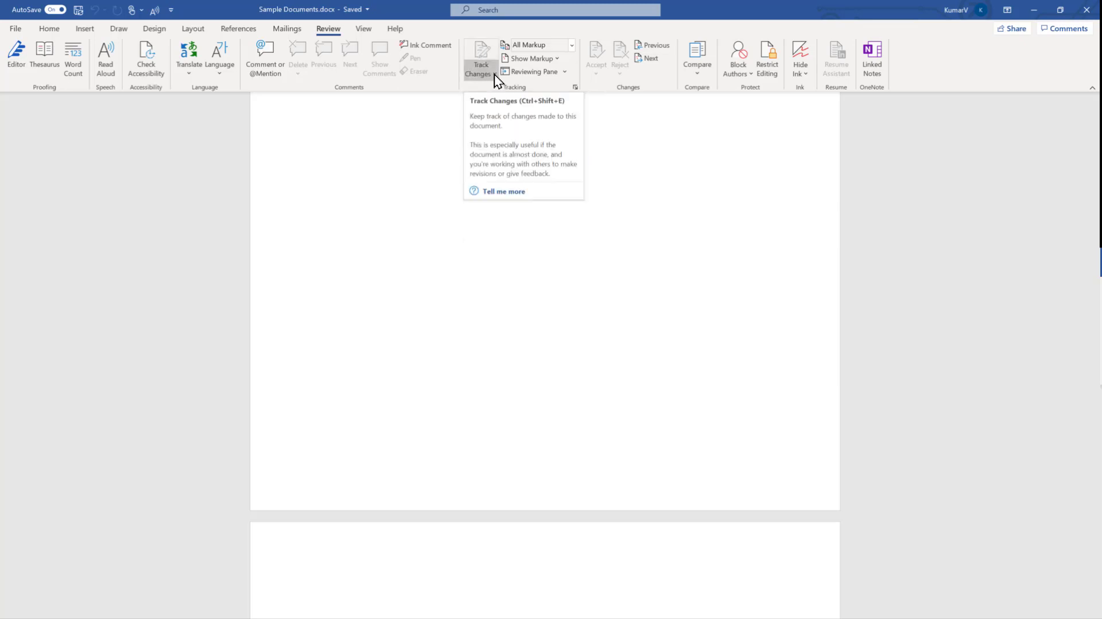
Remove the tracking lock by entering the password in Unlock Tracking
click(491, 74)
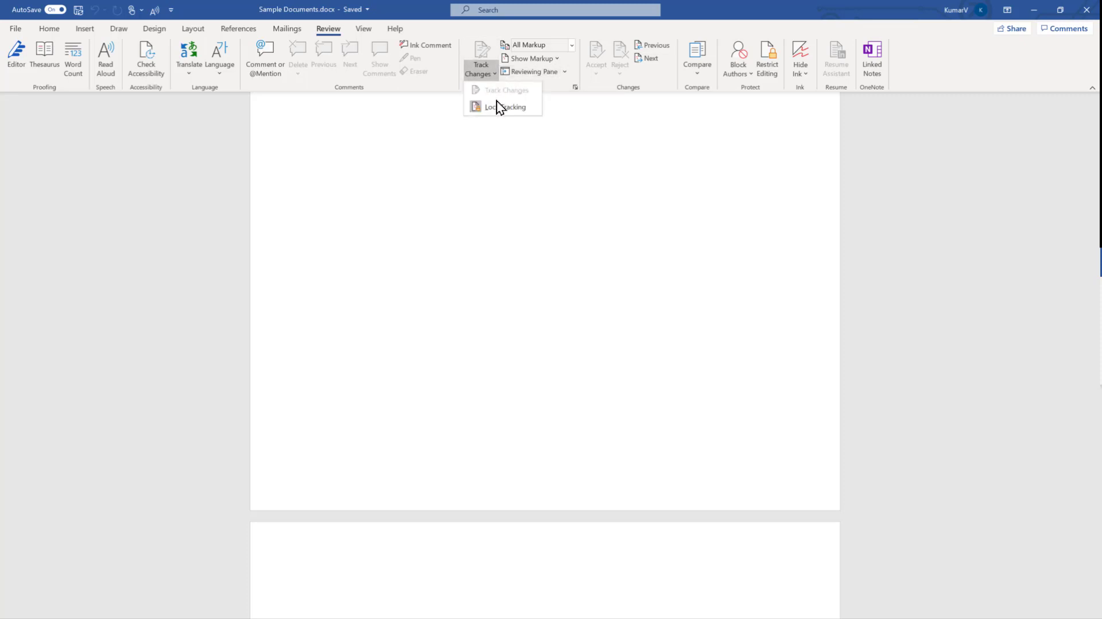
mouse_move(503, 106)
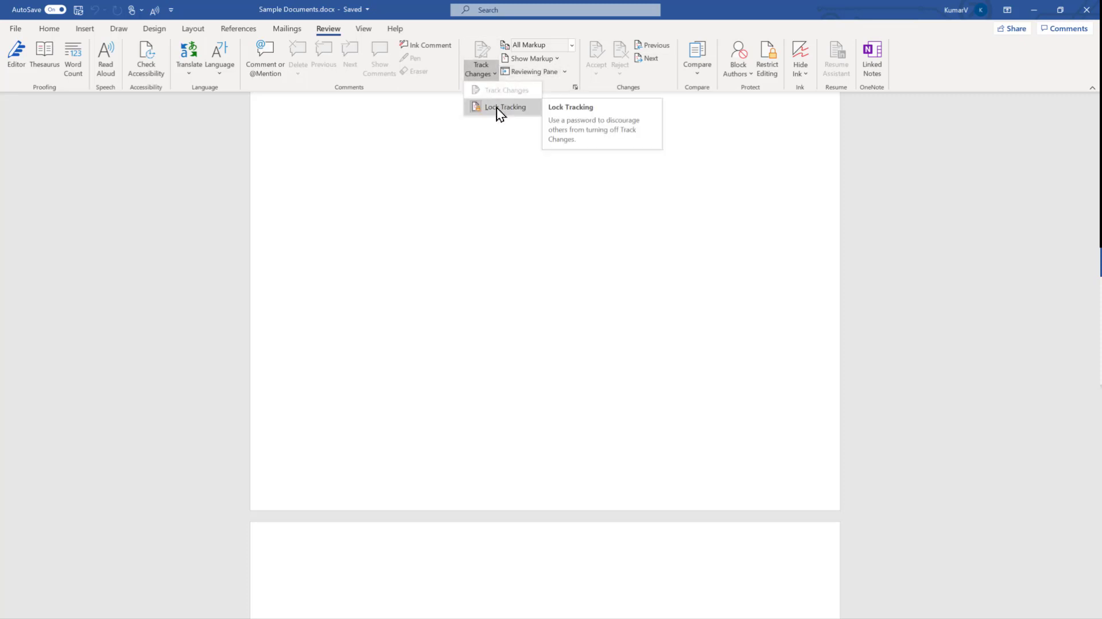
click(503, 106)
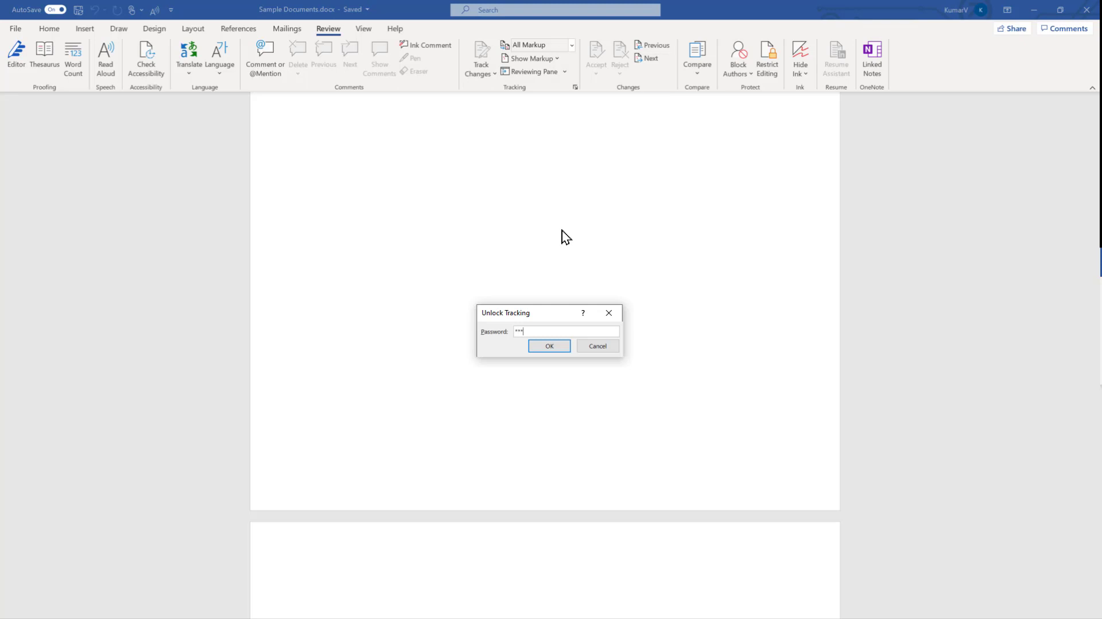
click(550, 345)
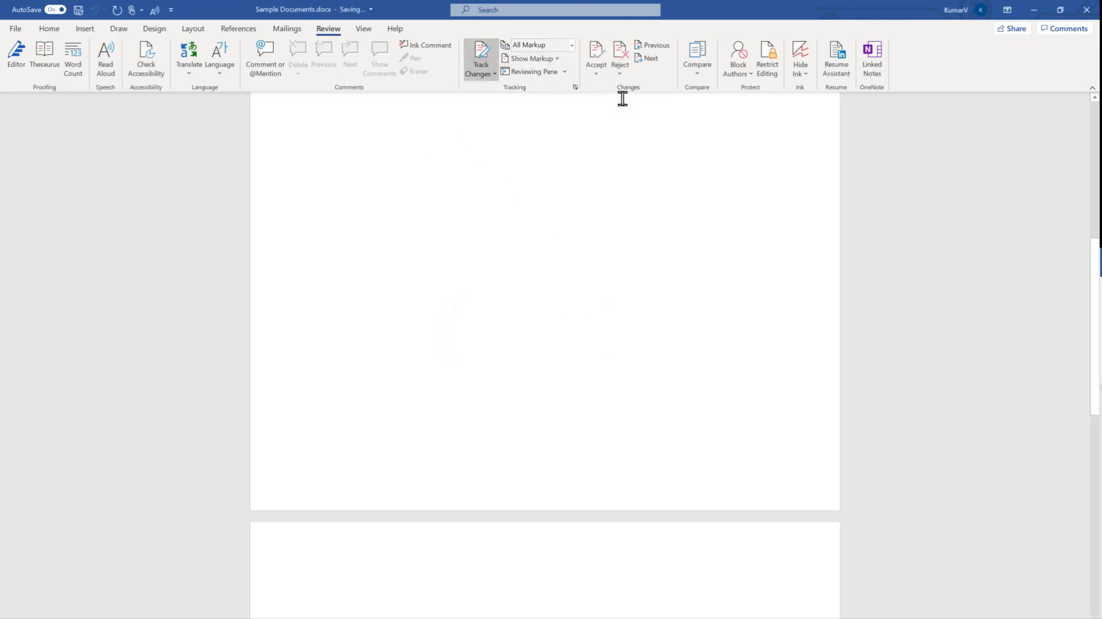
Relock tracking via Lock Tracking with both password boxes left empty
click(480, 73)
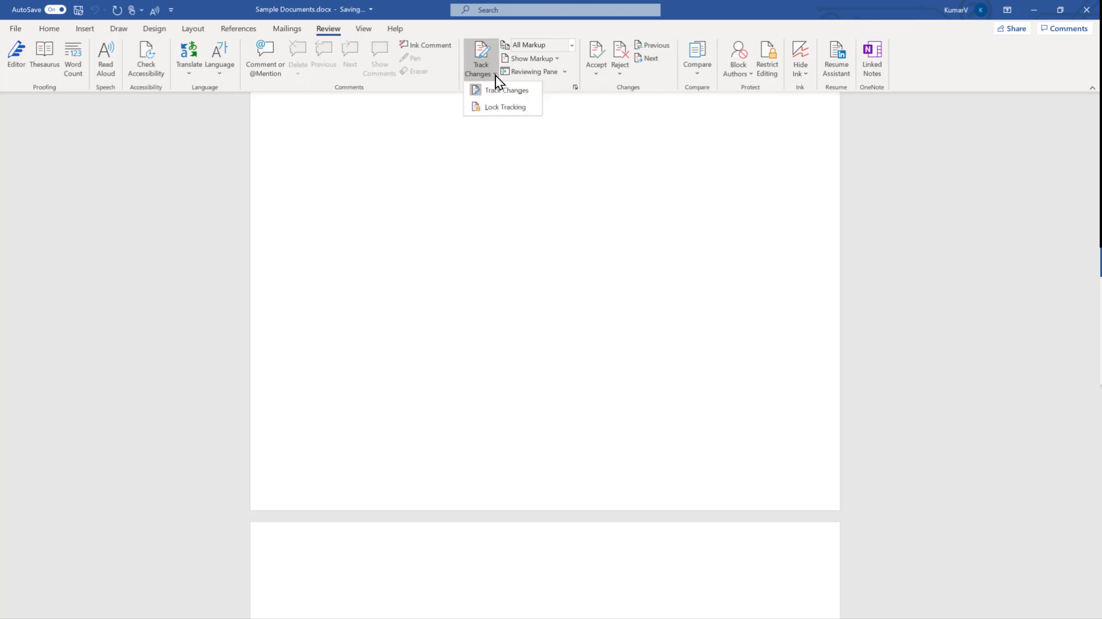
click(504, 107)
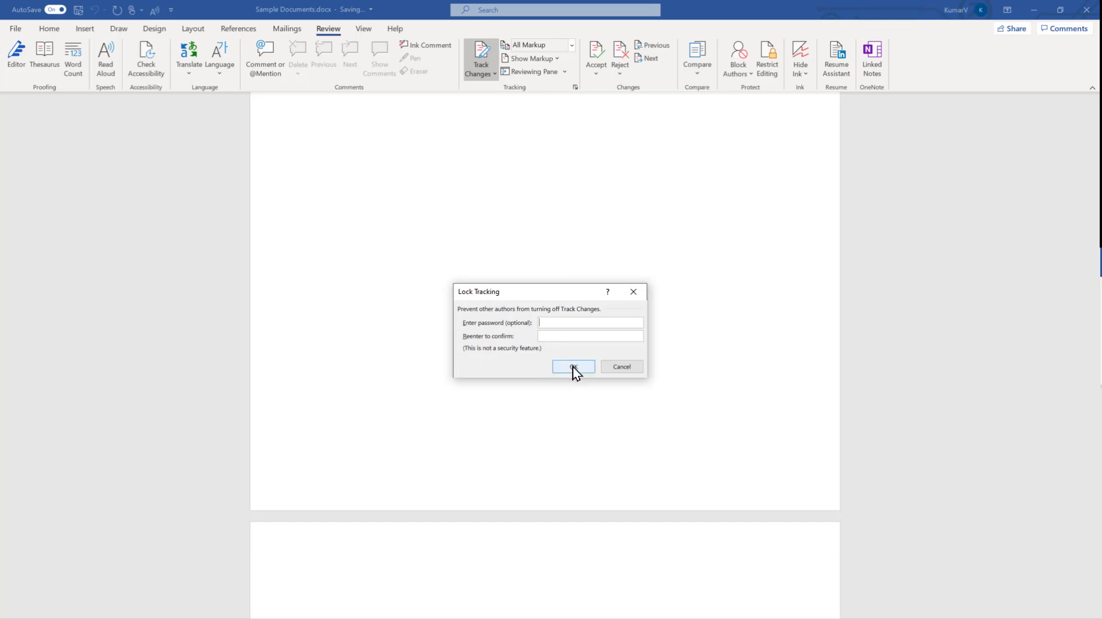
click(573, 366)
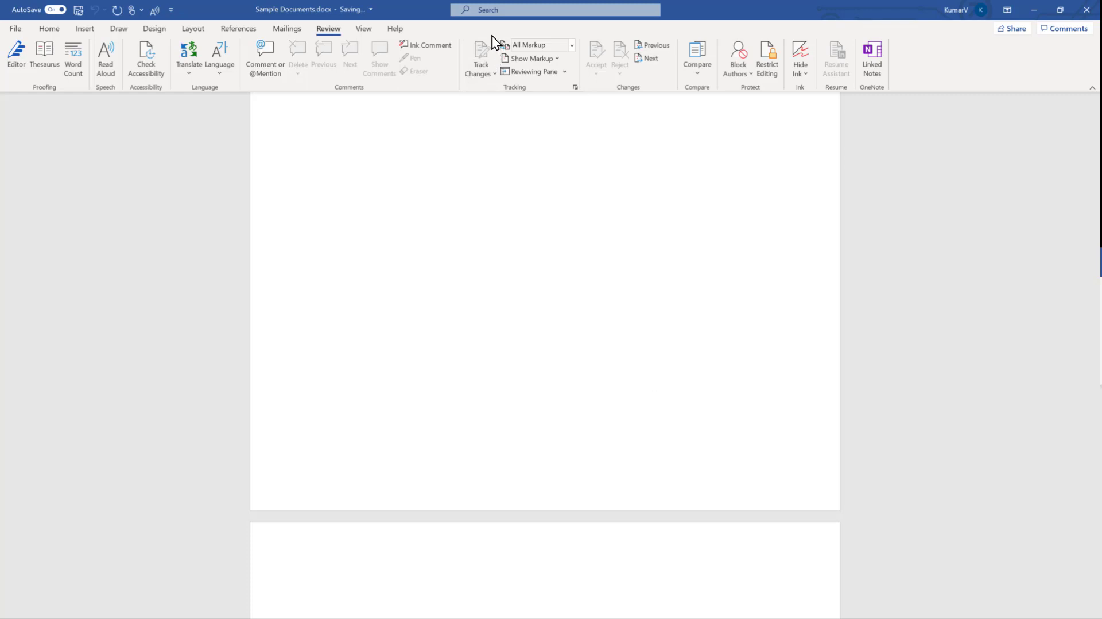
mouse_move(481, 56)
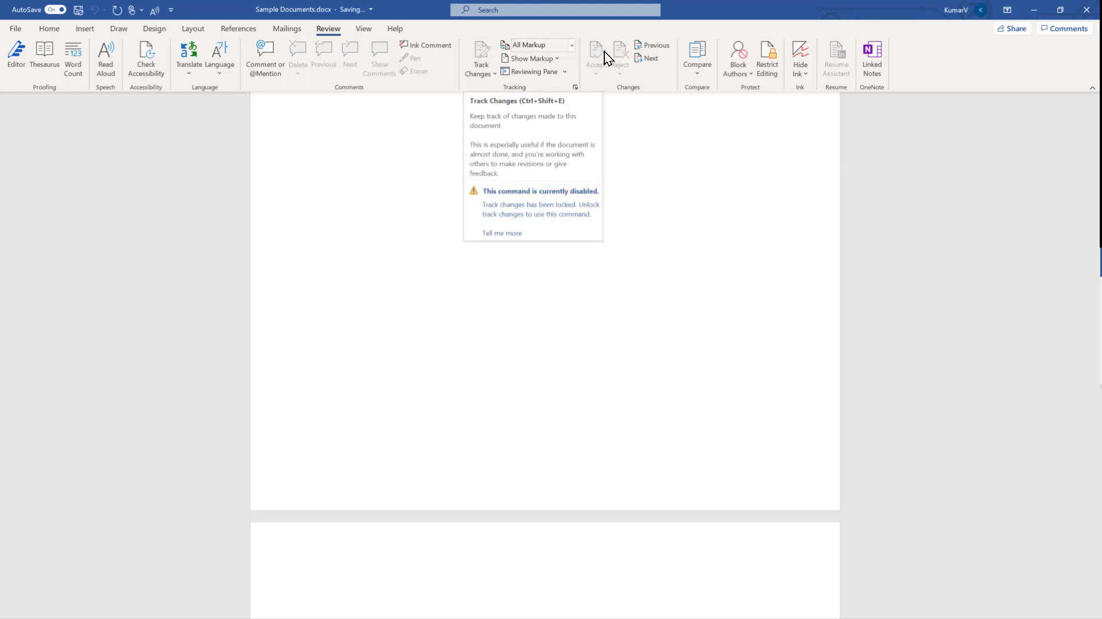
mouse_move(620, 53)
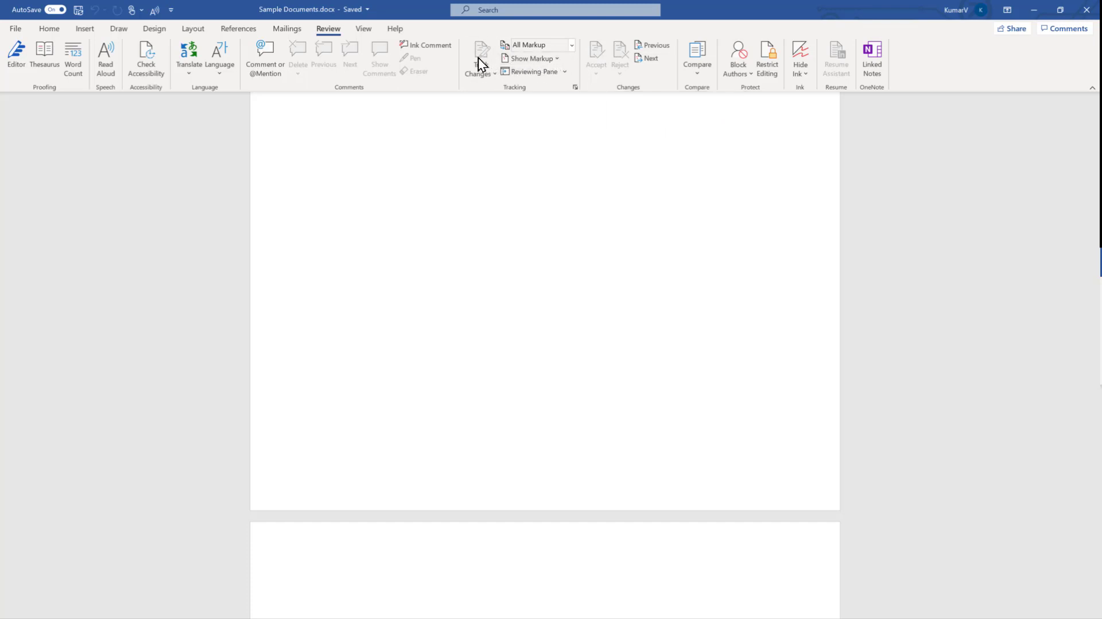
mouse_move(481, 57)
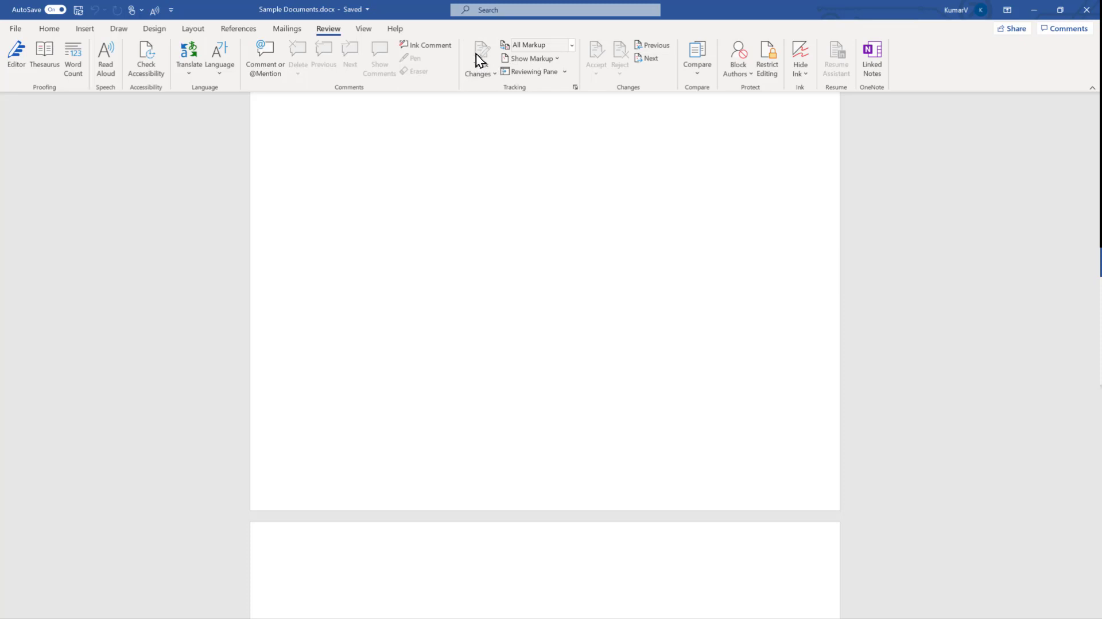
mouse_move(481, 56)
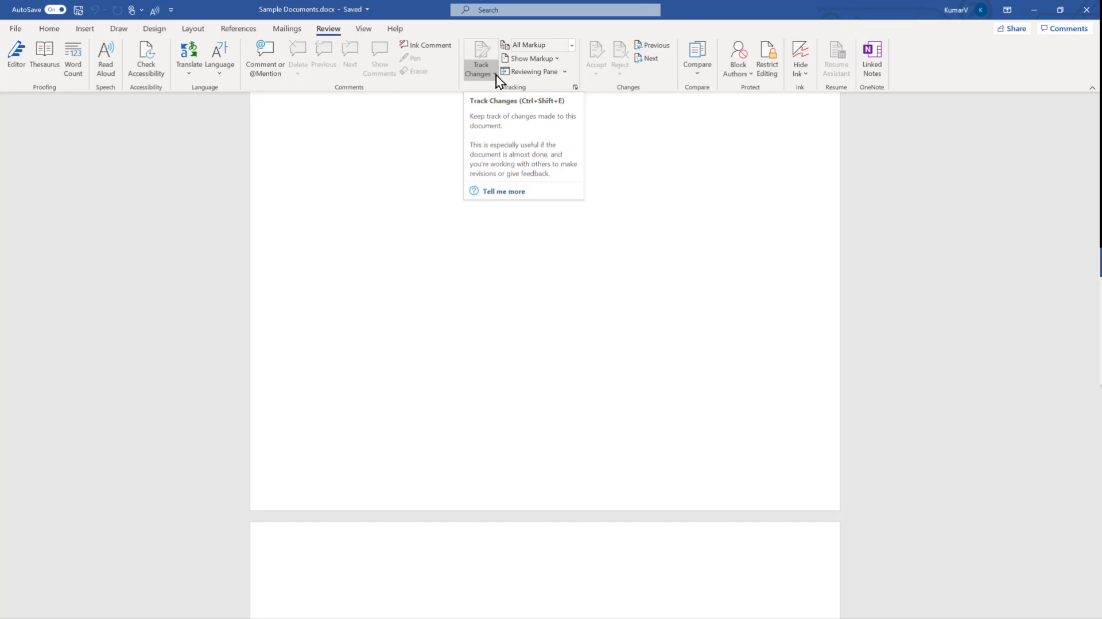
Lift the password-free lock by choosing Lock Tracking from the Track Changes dropdown
click(490, 73)
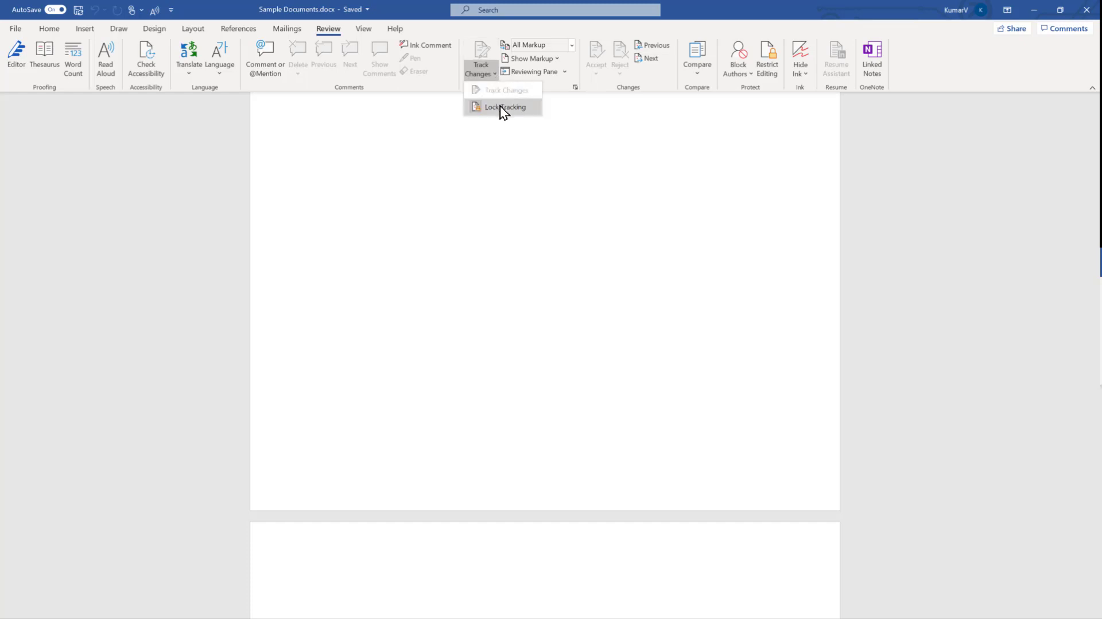
mouse_move(503, 107)
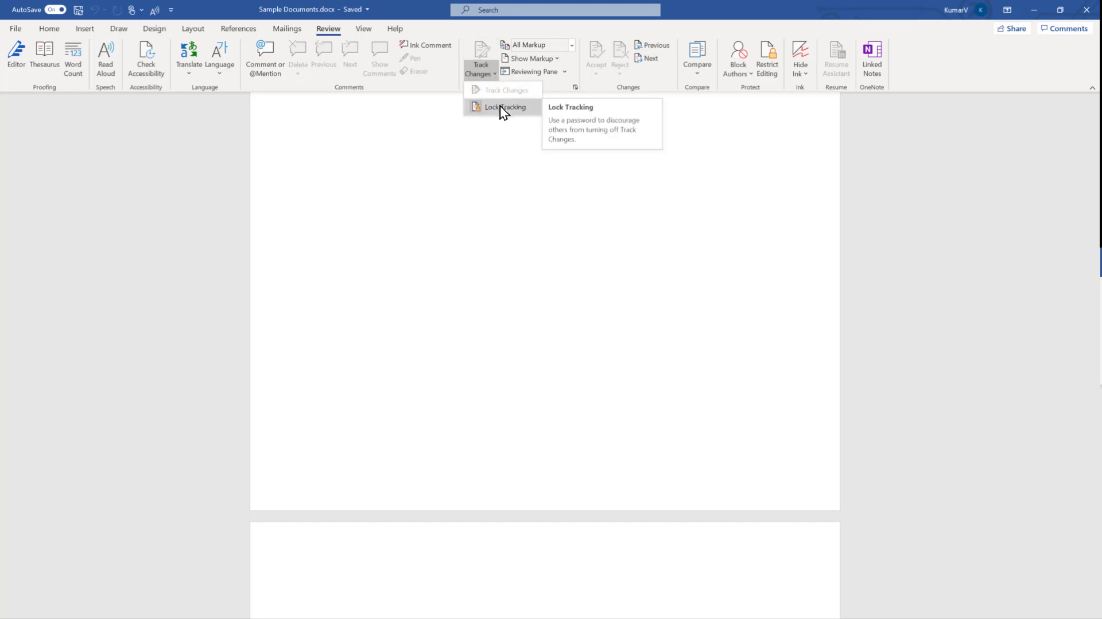
click(504, 106)
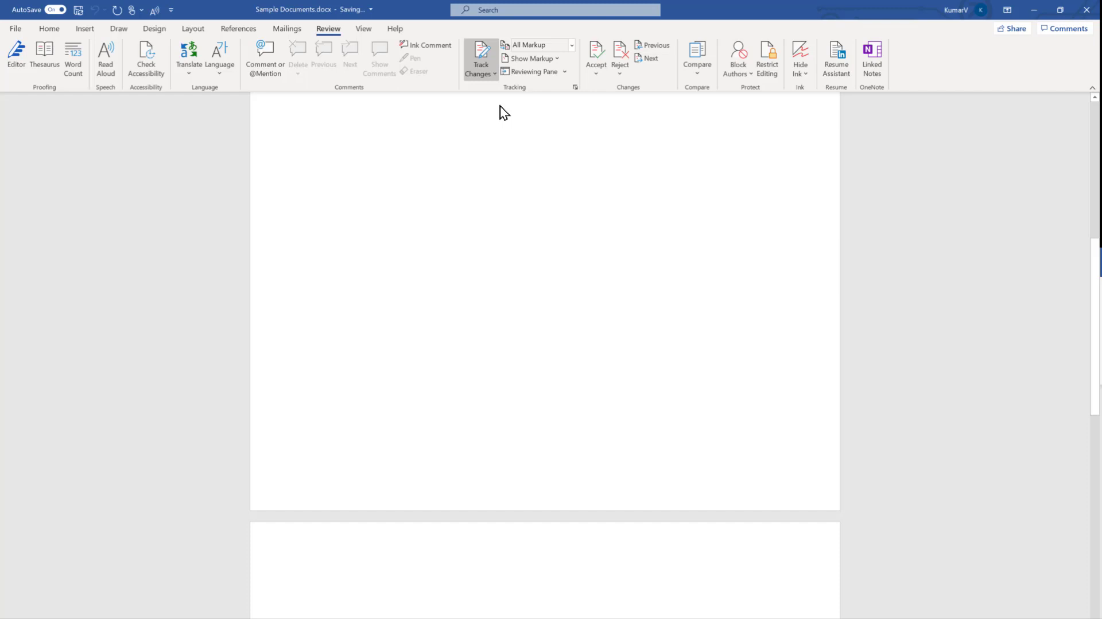